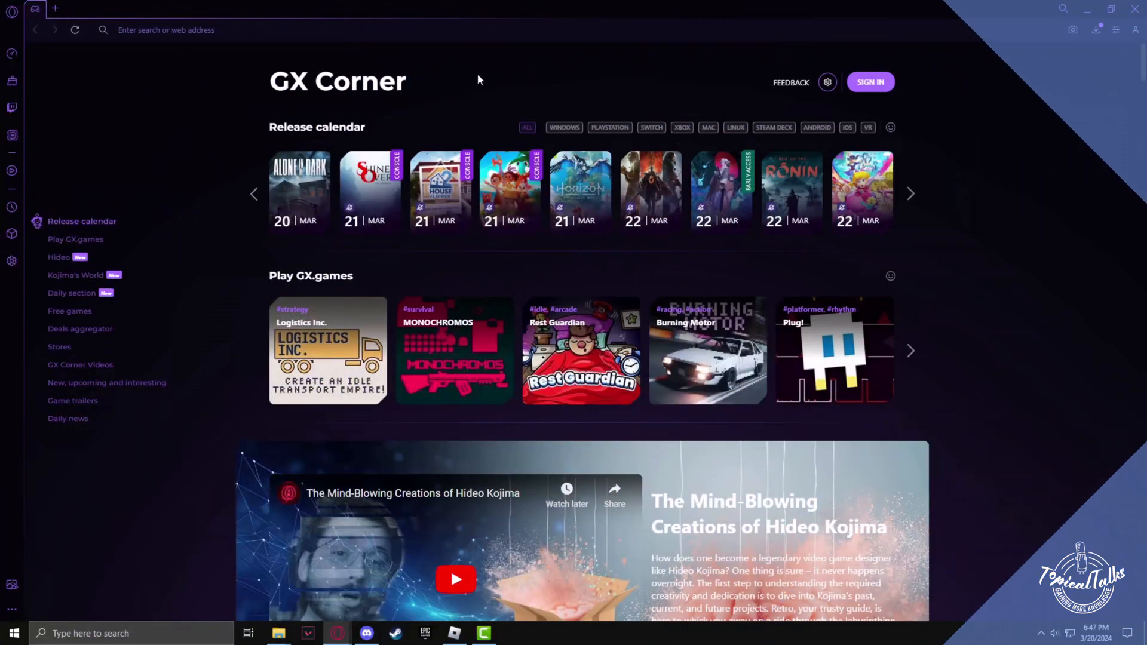
{"action": "mouse_move", "coordinate": [522, 110]}
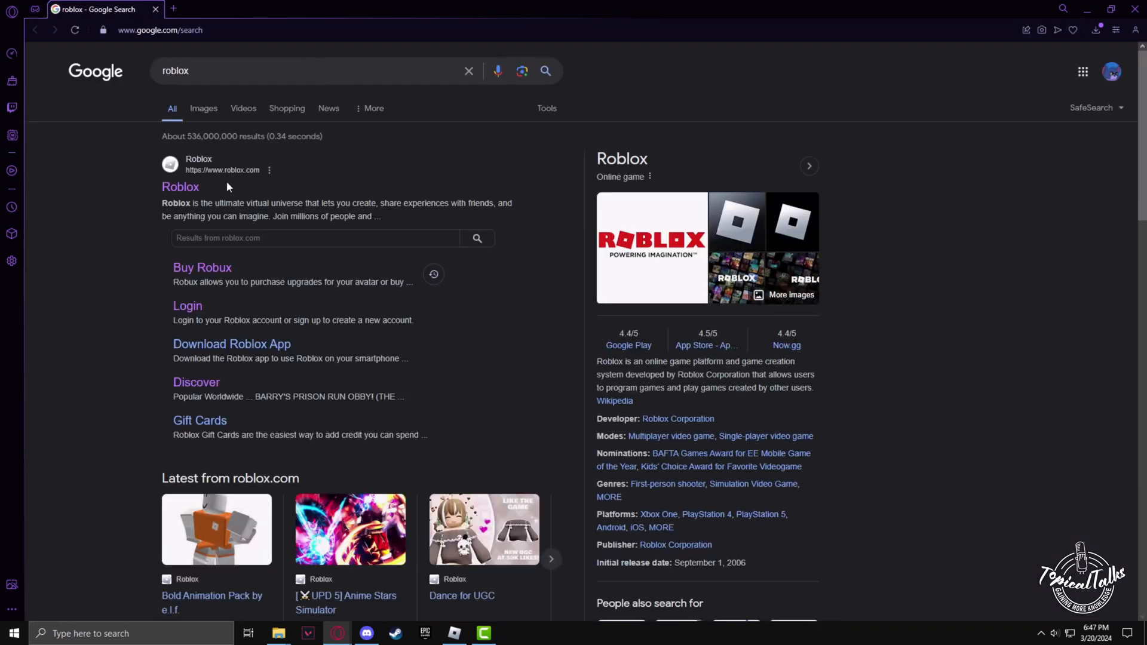
{"action": "mouse_move", "coordinate": [180, 186]}
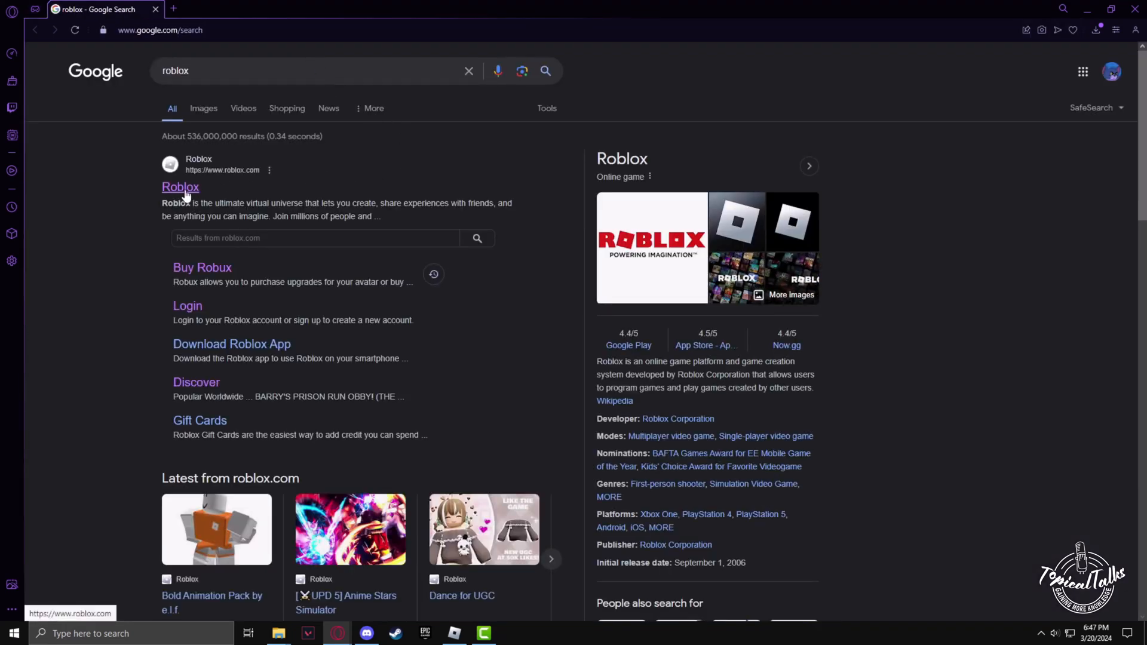
Go to the official Roblox site and head to its Create area
{"action": "left_click", "coordinate": [180, 186]}
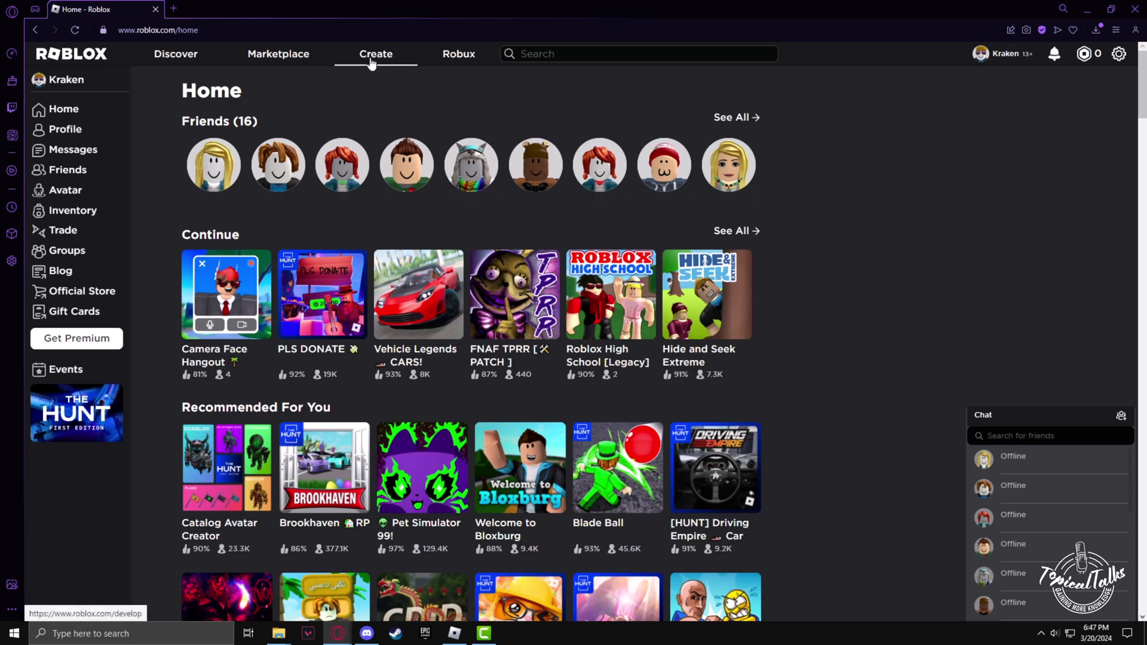
{"action": "left_click", "coordinate": [375, 54]}
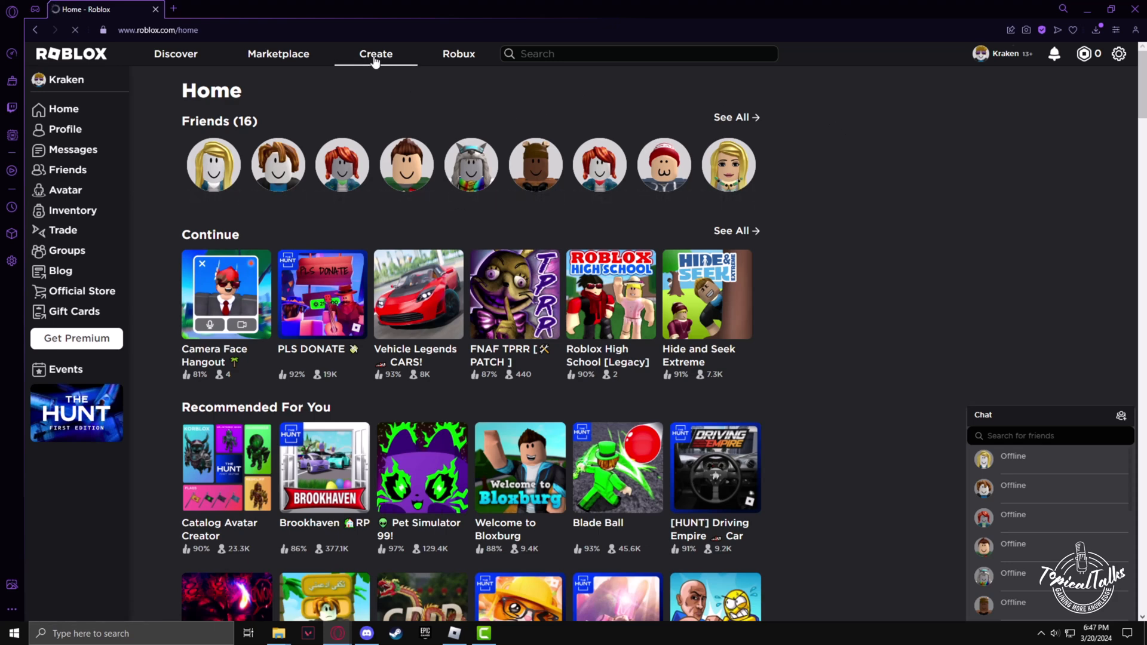
Navigate to Creations > Development Items > Decals in Creator Hub
{"action": "left_click", "coordinate": [375, 54]}
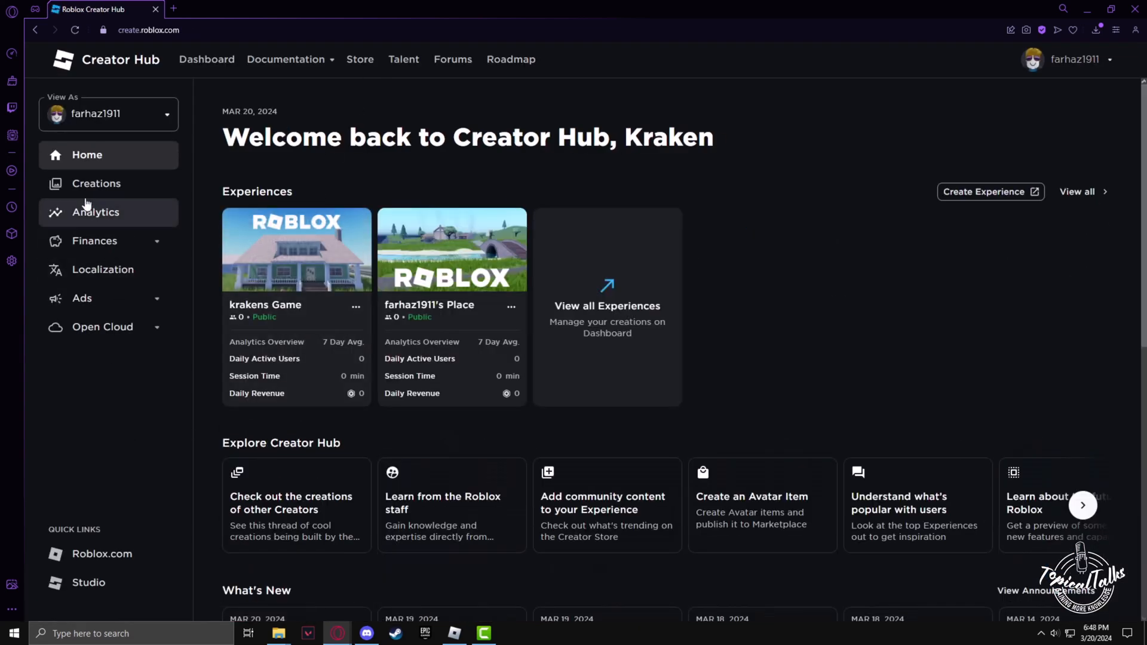
{"action": "mouse_move", "coordinate": [96, 183]}
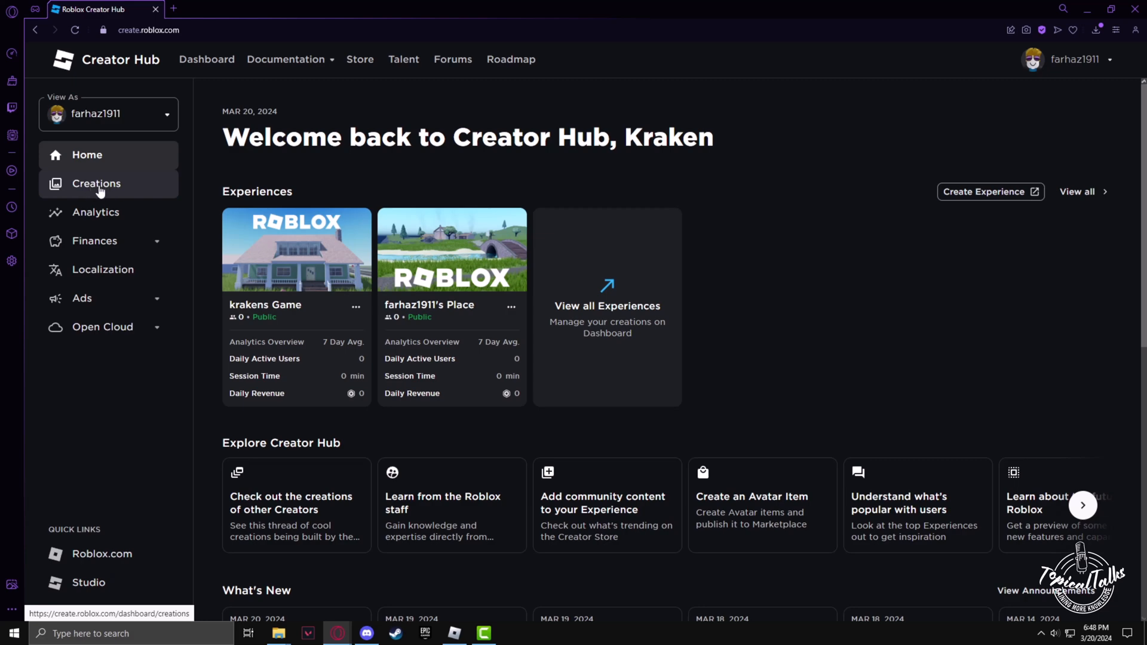
{"action": "left_click", "coordinate": [96, 184]}
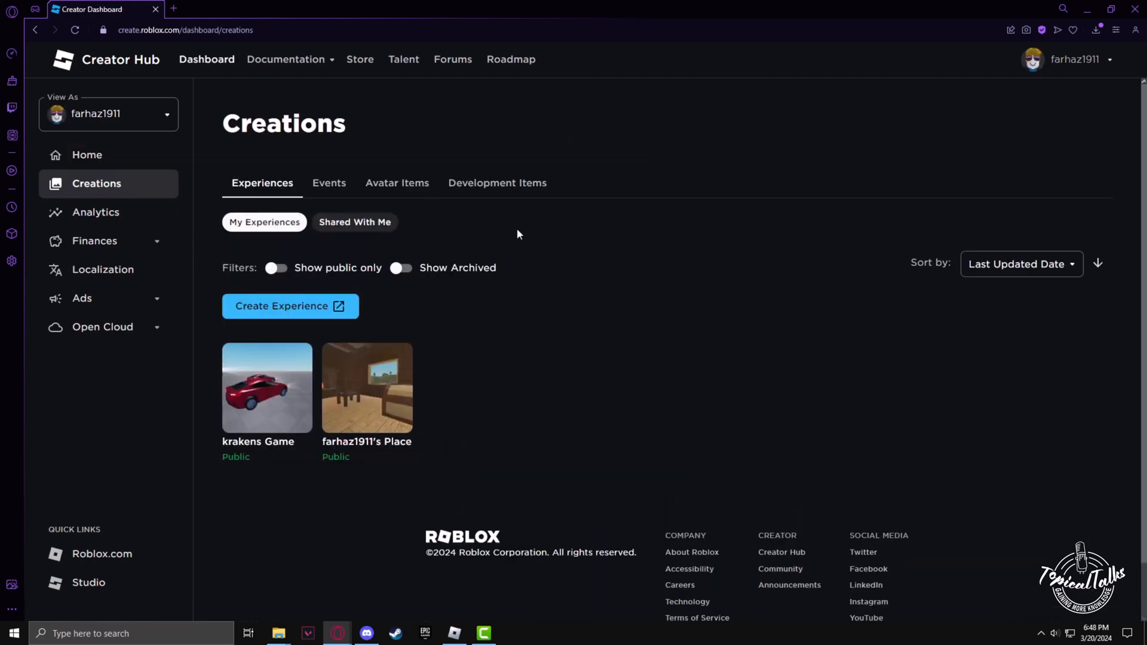
{"action": "mouse_move", "coordinate": [469, 190]}
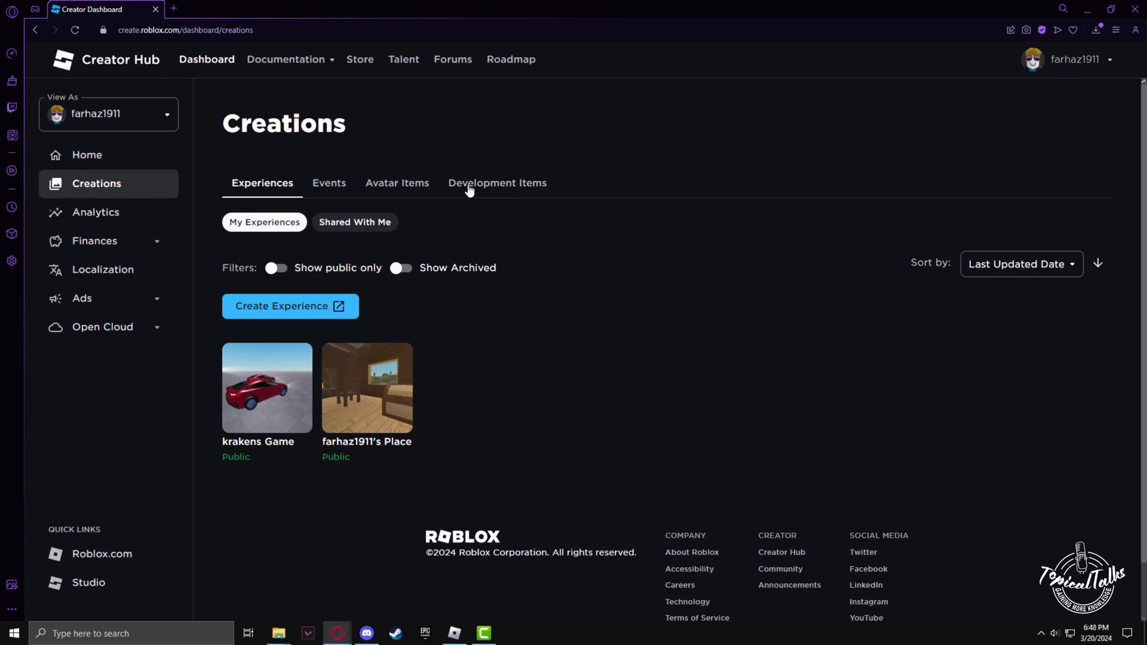
{"action": "left_click", "coordinate": [497, 183]}
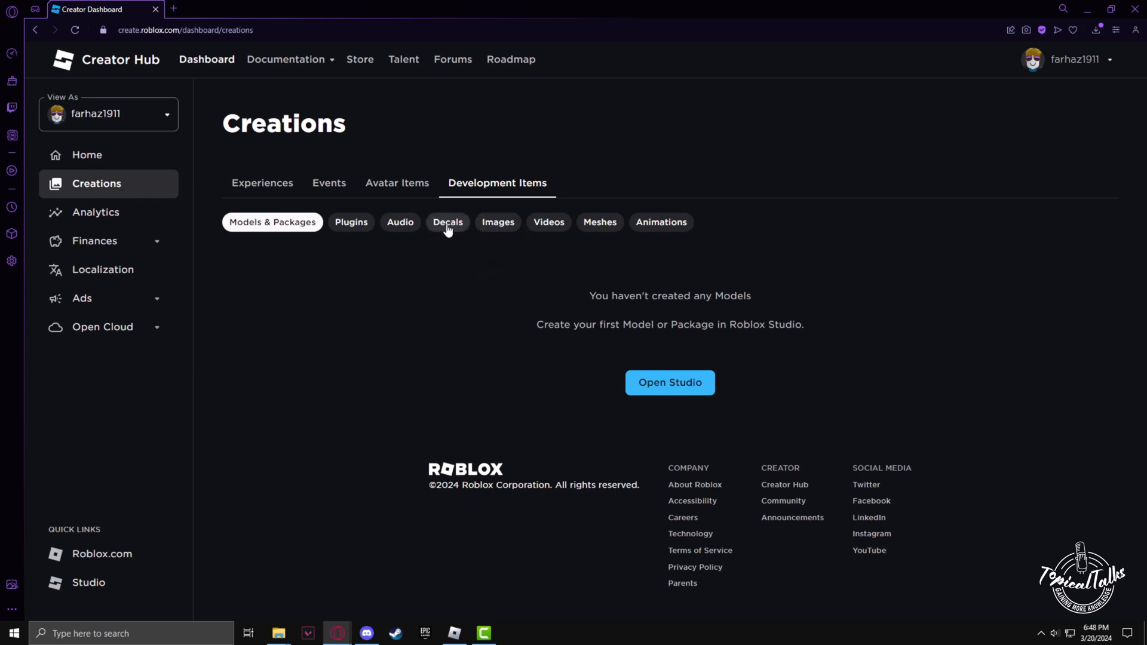
{"action": "left_click", "coordinate": [446, 222]}
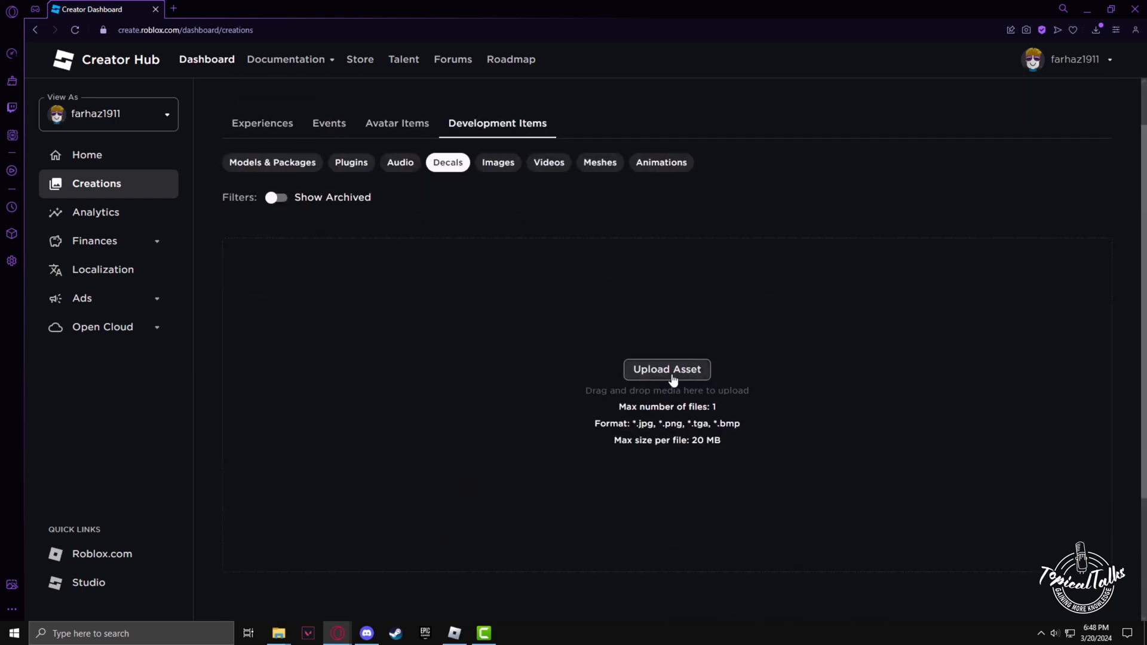
Start a new decal upload and attach the sunset lake photo file
{"action": "left_click", "coordinate": [667, 369]}
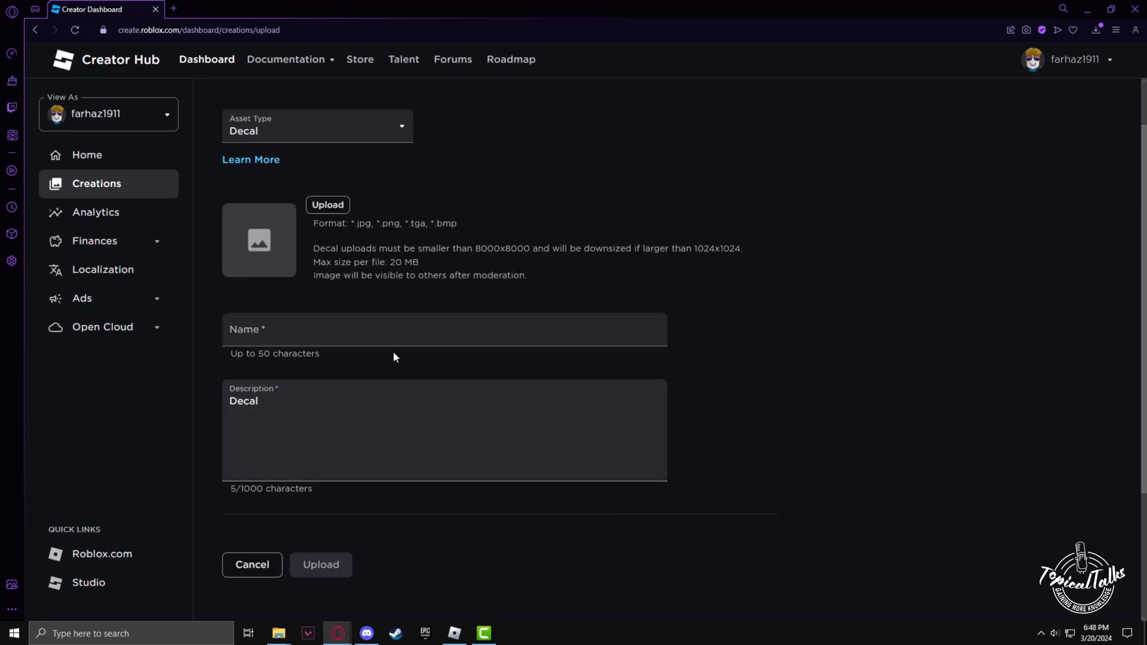
{"action": "left_click", "coordinate": [327, 204]}
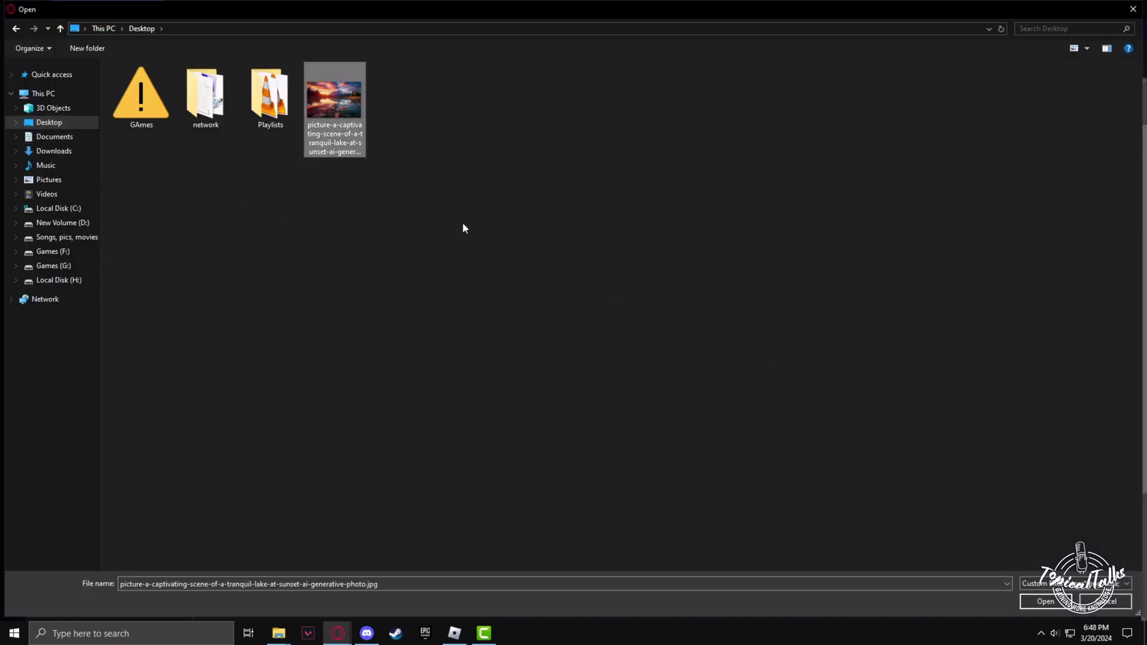
{"action": "left_click", "coordinate": [1043, 601]}
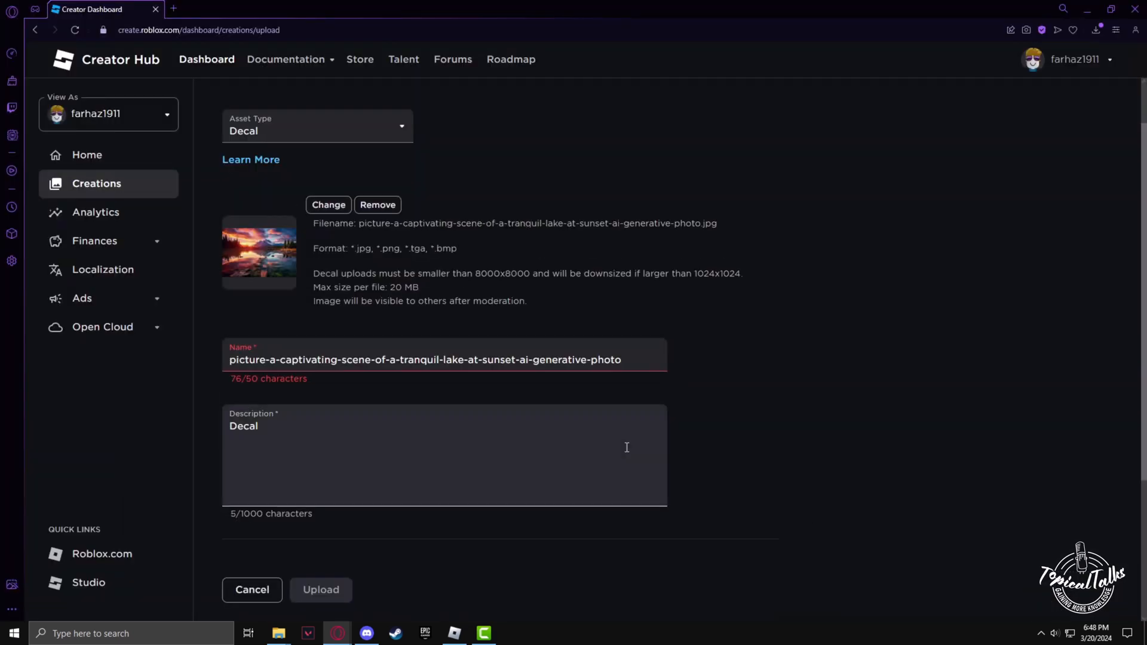
Name the decal 'beautiful scenery' and set its description to 'Image'
{"action": "triple_click", "coordinate": [424, 359]}
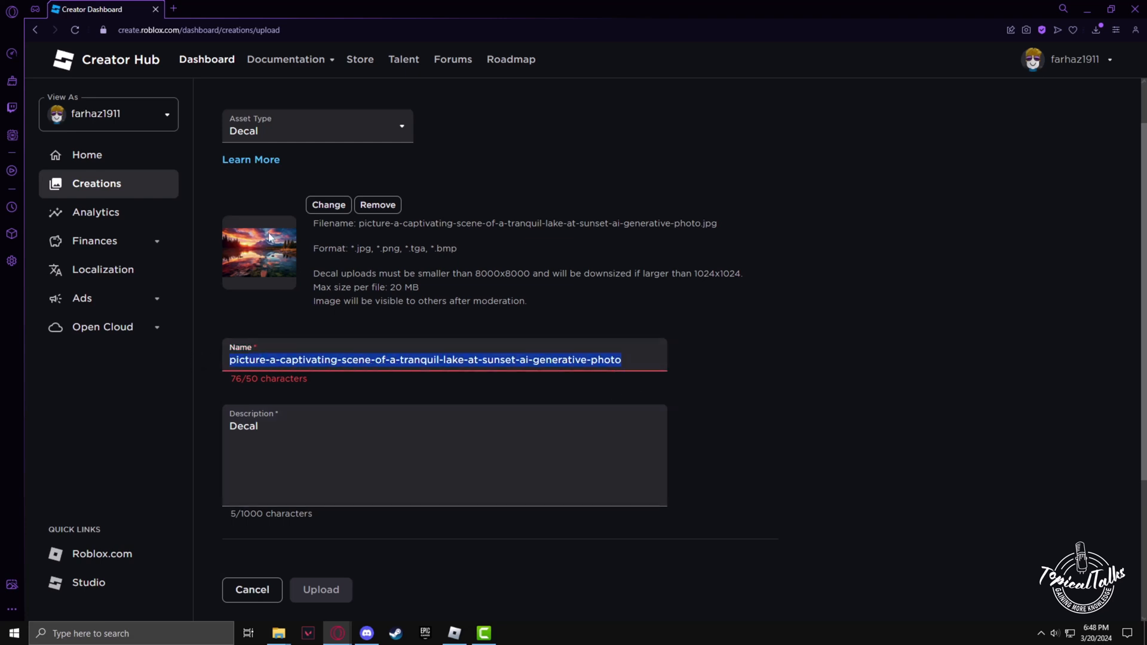
{"action": "type", "text": "beautiful scener"}
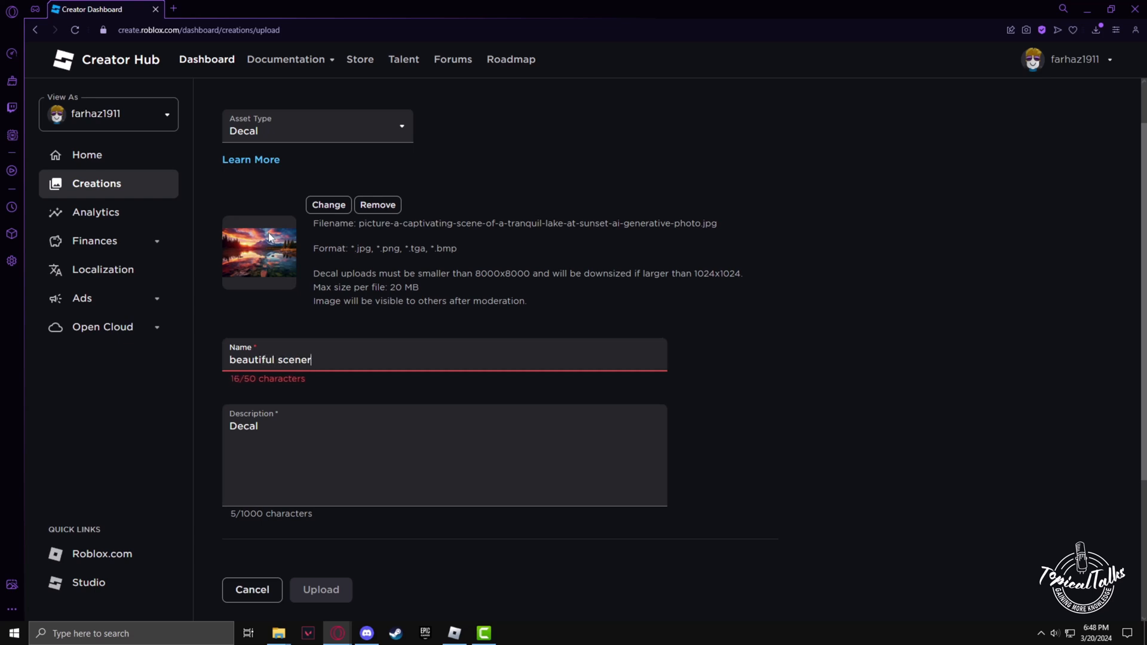
{"action": "type", "text": "y"}
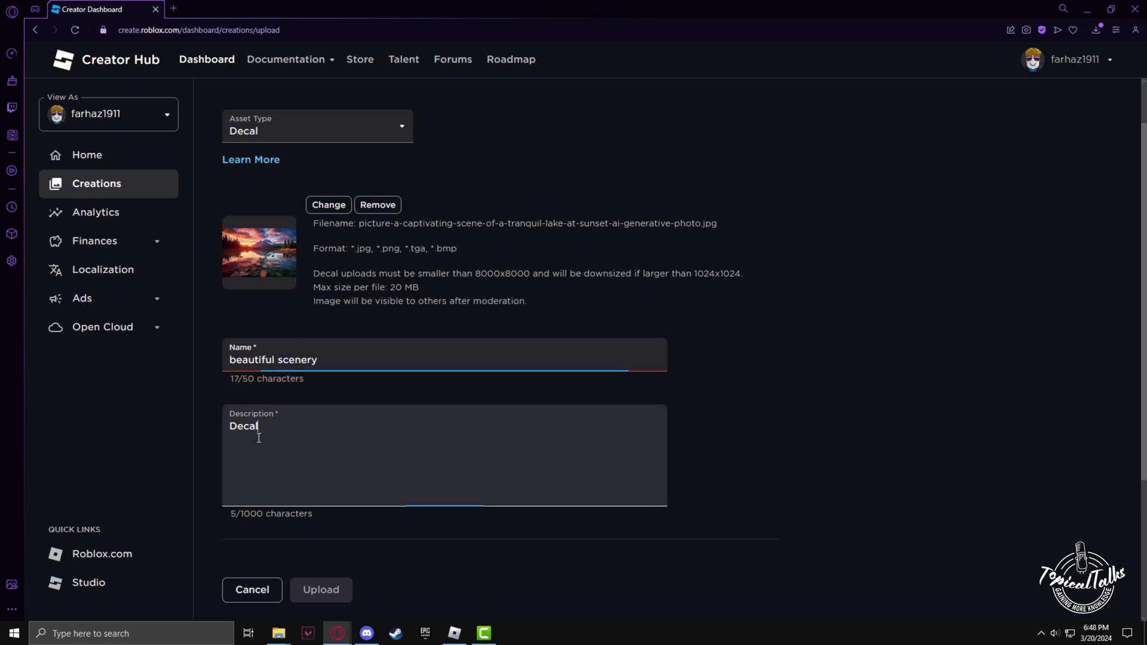
{"action": "type", "text": "Imag"}
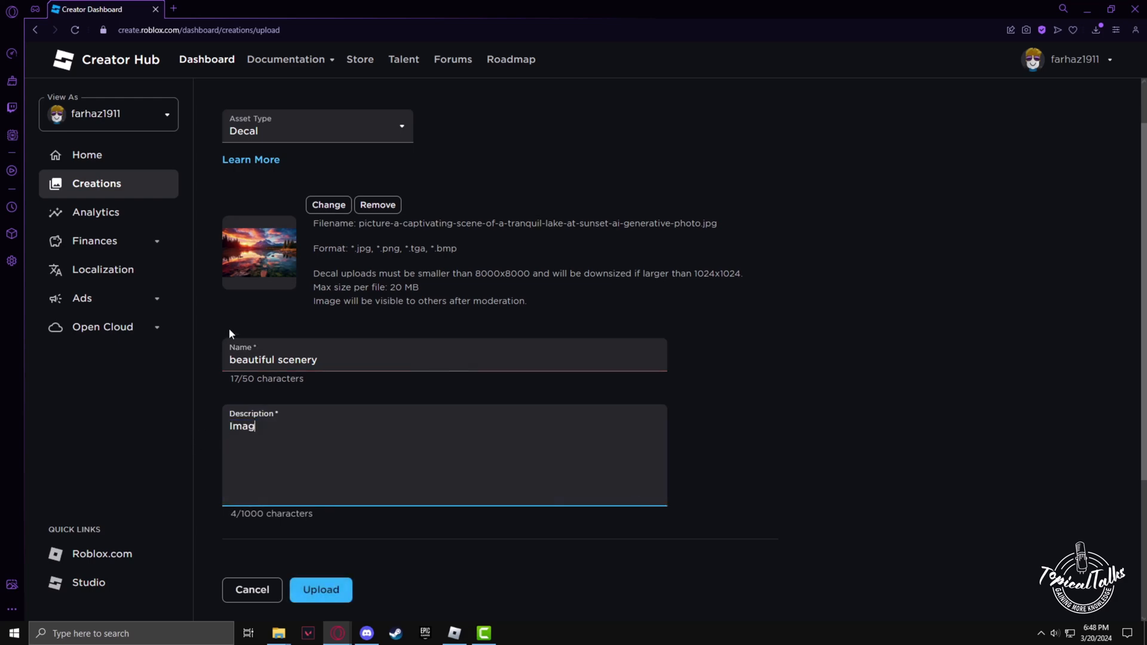
{"action": "type", "text": "e"}
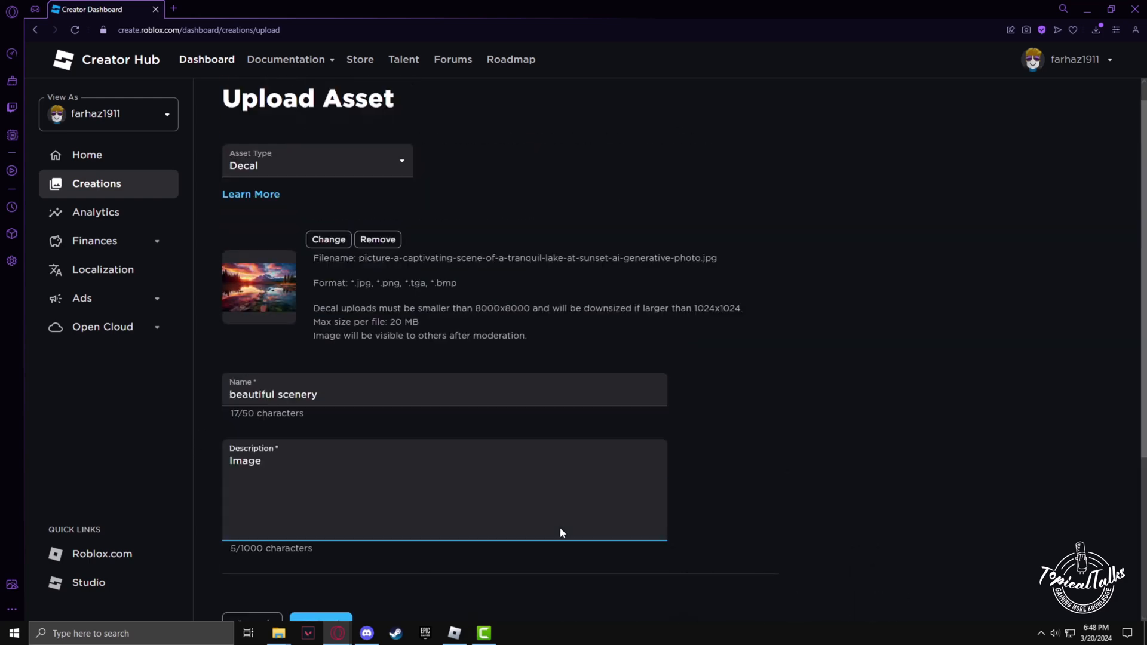
Submit the decal upload so it appears in the decals list
{"action": "scroll", "scroll_direction": "down", "scroll_amount": 3}
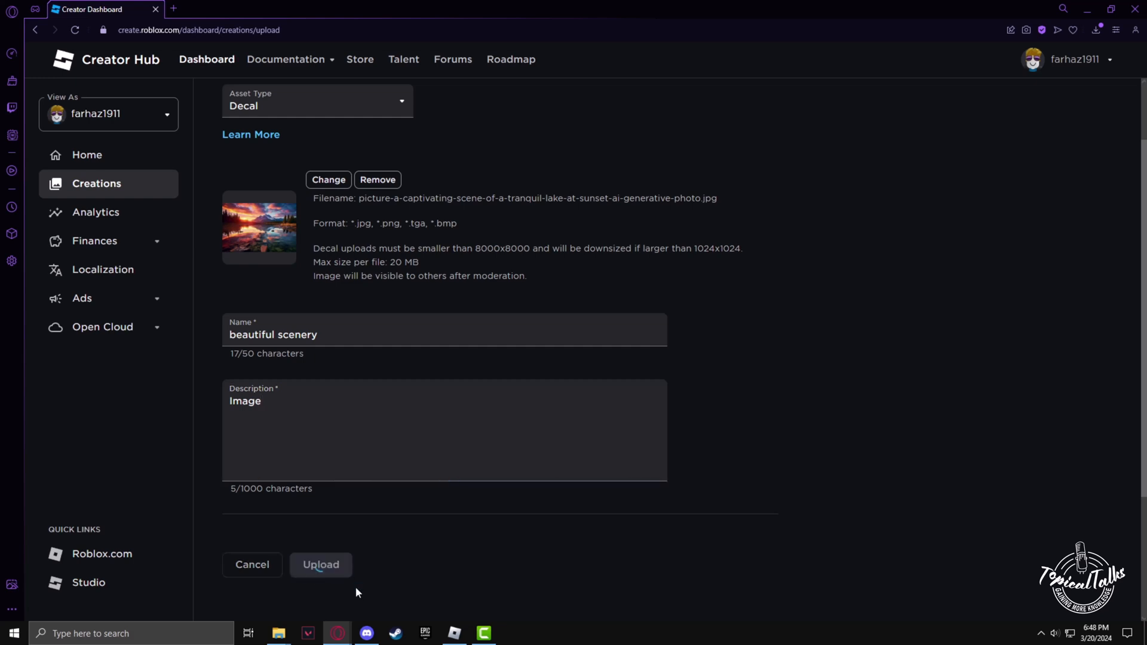
{"action": "left_click", "coordinate": [320, 564]}
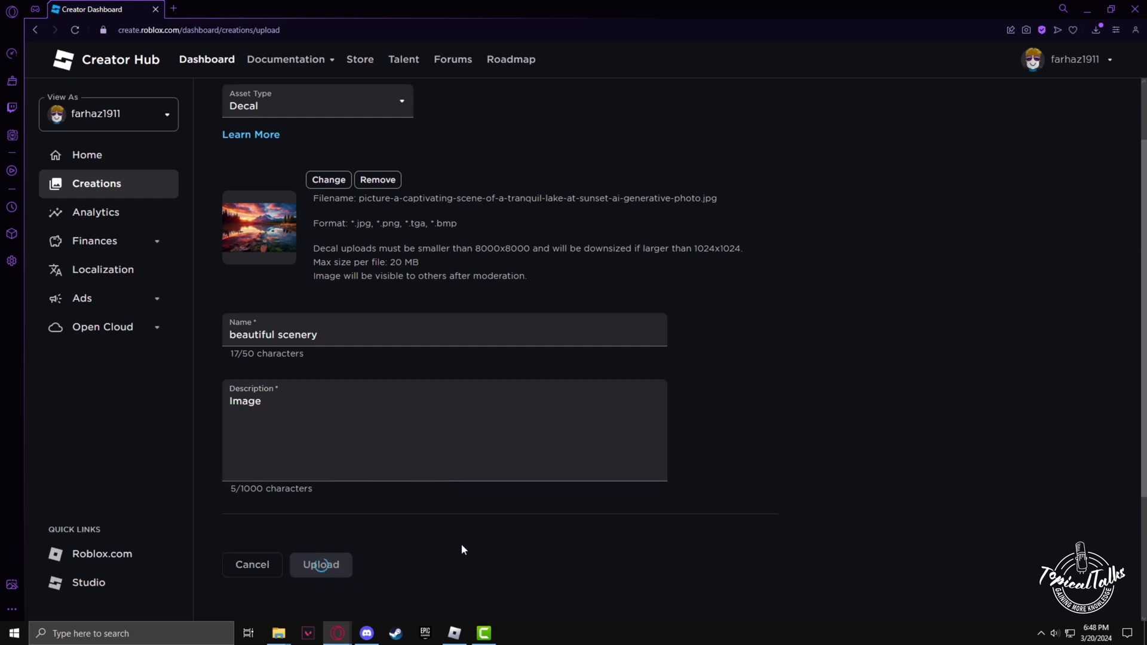
{"action": "left_click", "coordinate": [320, 564]}
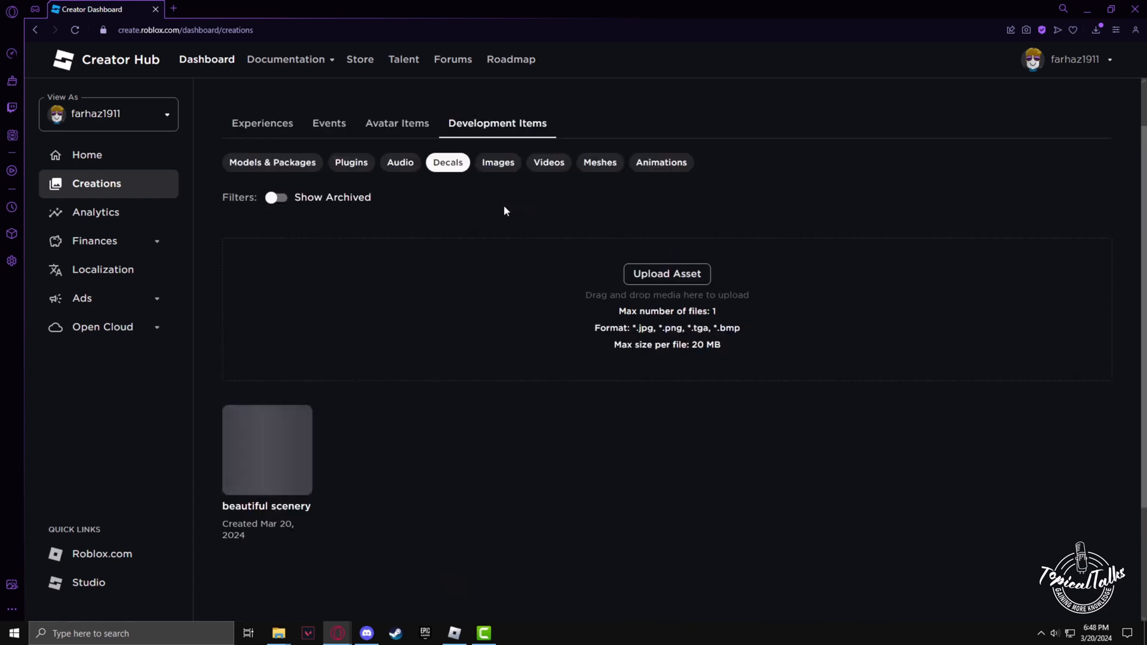
Filter Development Items to Images, showing 'beautiful scenery' listed offsale
{"action": "left_click", "coordinate": [497, 161]}
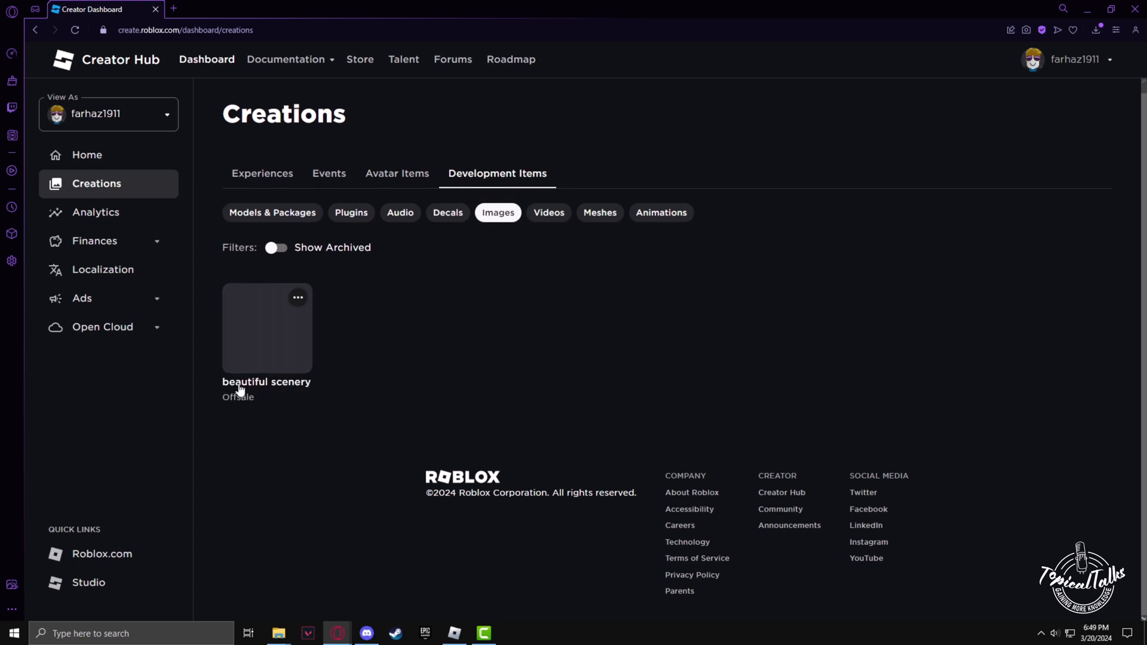
{"action": "mouse_move", "coordinate": [255, 344]}
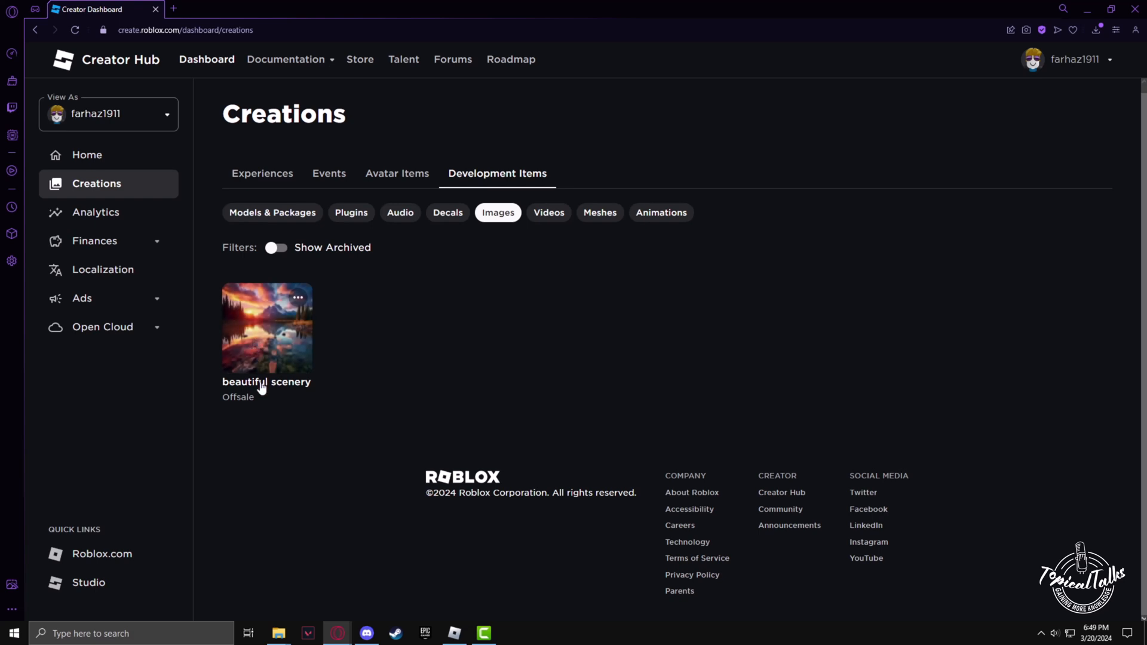
{"action": "mouse_move", "coordinate": [282, 381]}
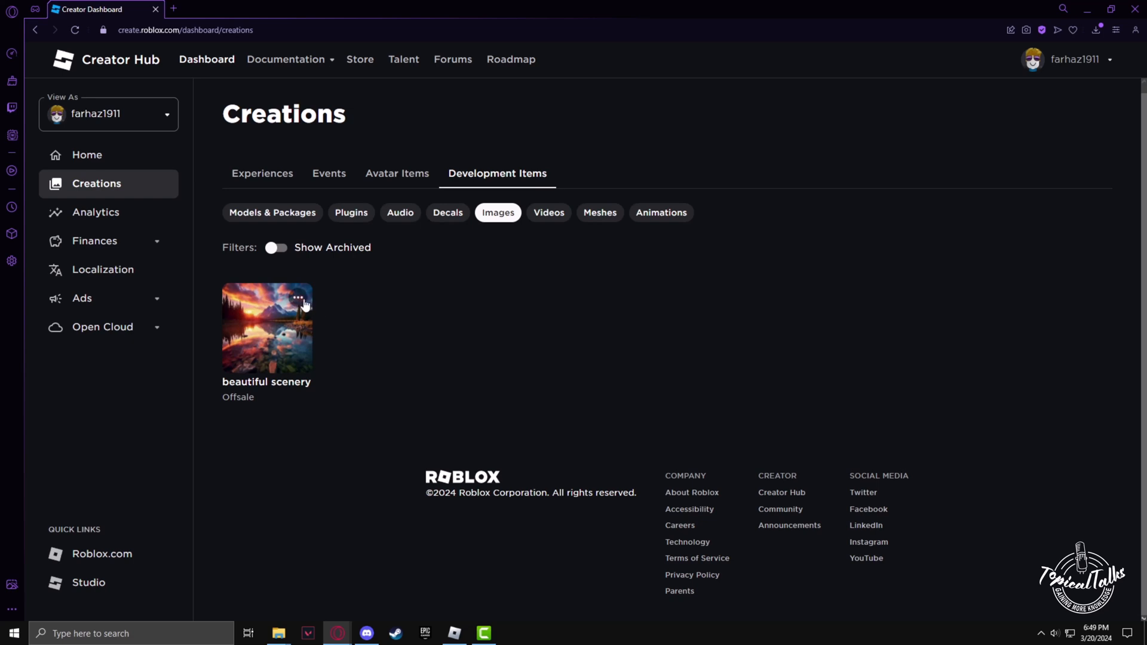
View the 'beautiful scenery' item on its Roblox library page
{"action": "left_click", "coordinate": [267, 328]}
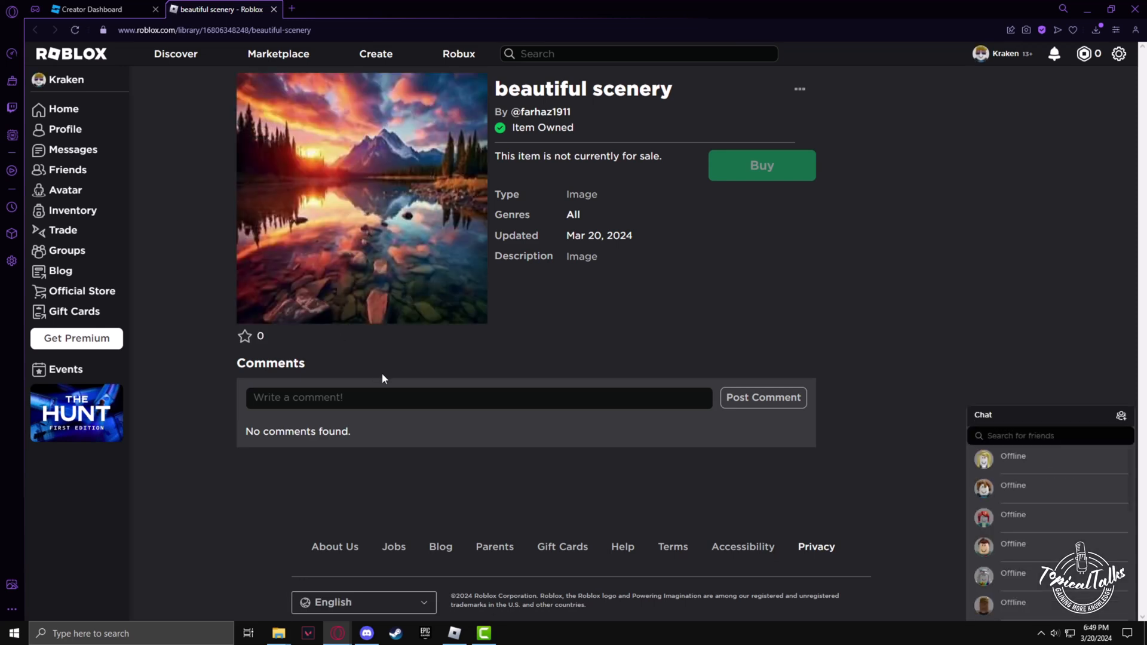
{"action": "mouse_move", "coordinate": [493, 337]}
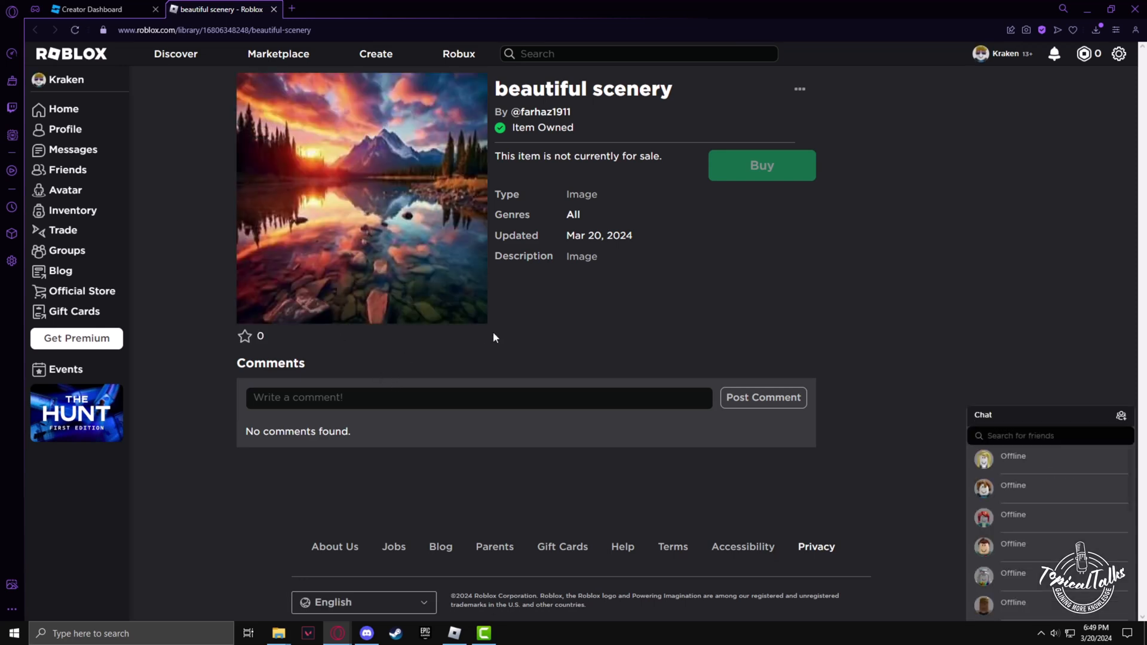
{"action": "mouse_move", "coordinate": [923, 278]}
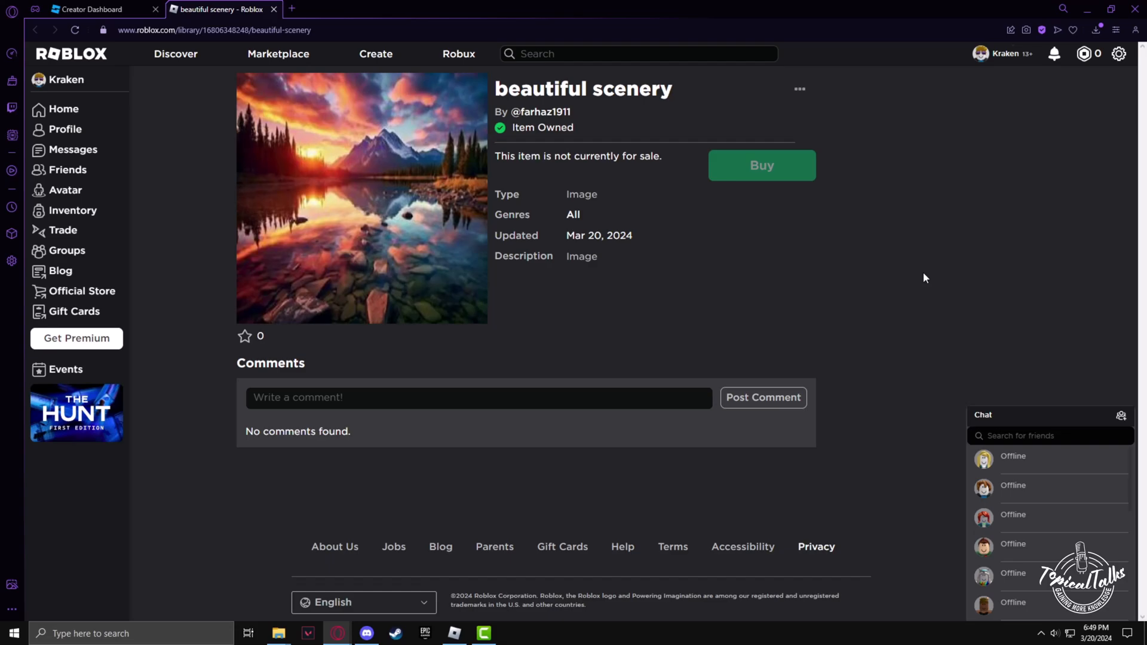